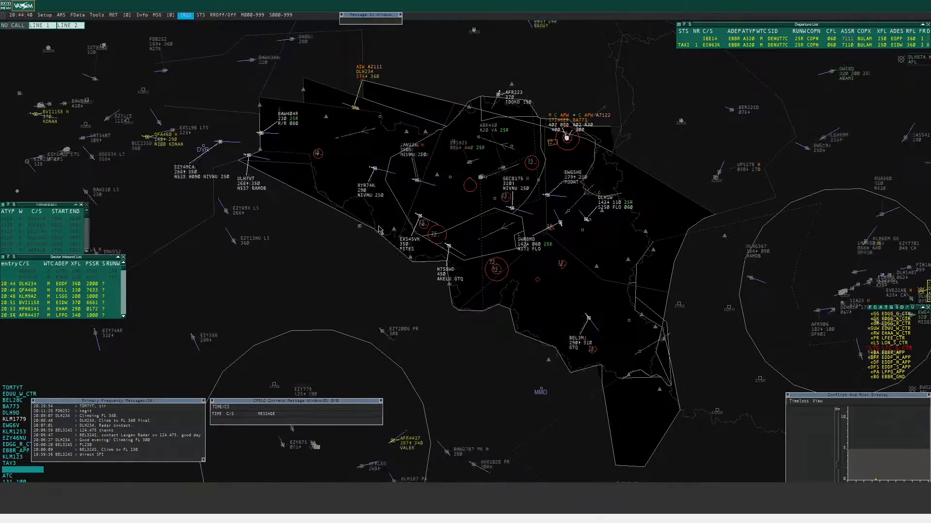
# Open the direct-to waypoint list from the track label of the aircraft below the central sector.
pyautogui.click(516, 246)
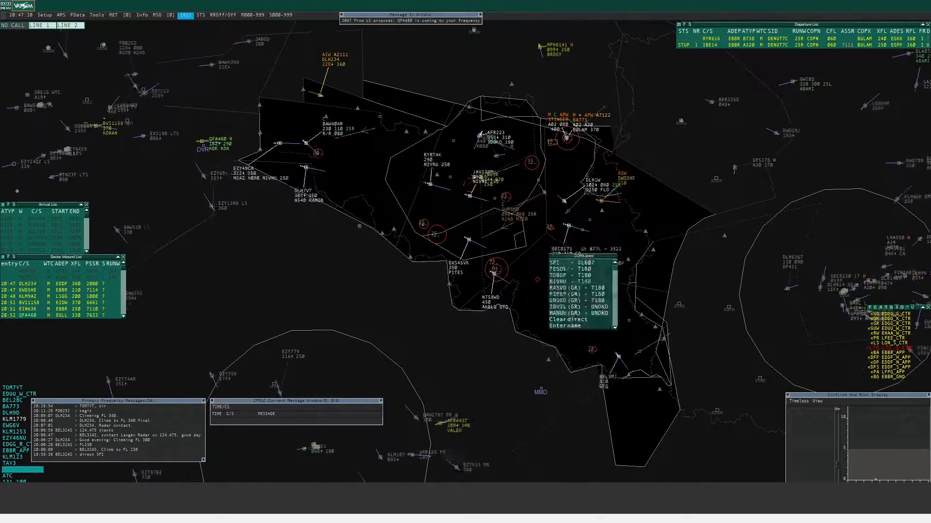